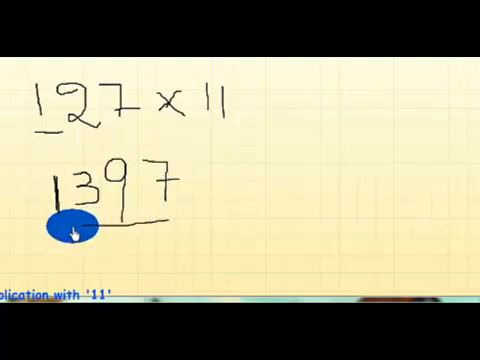
mouse_move(168, 226)
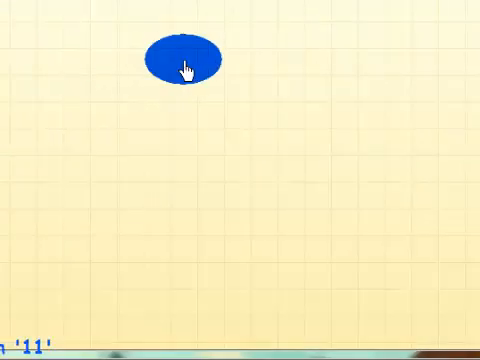
- Bring up Windows Calculator and enter 499 to check the multiplication
left_click_drag(178, 56, 20, 40)
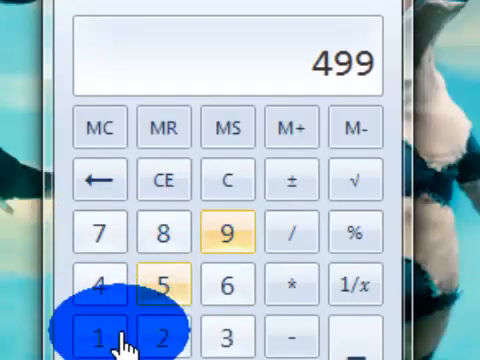
- Finish the calculator check and return to the blank grid whiteboard
left_click(100, 332)
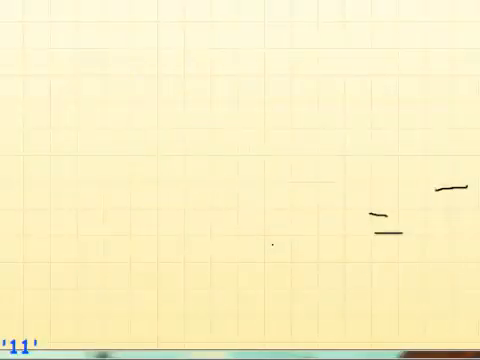
- Handwrite 9875643 with a multiplication sign to start a new example
left_click(396, 232)
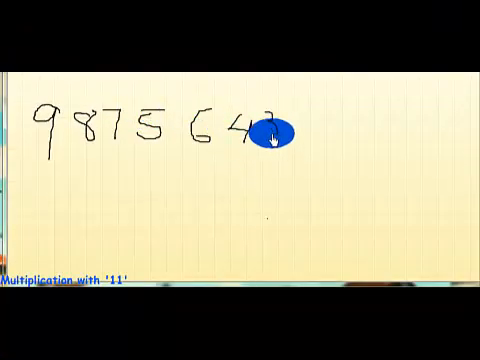
mouse_move(316, 118)
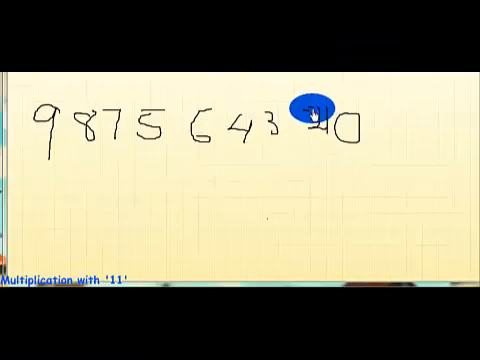